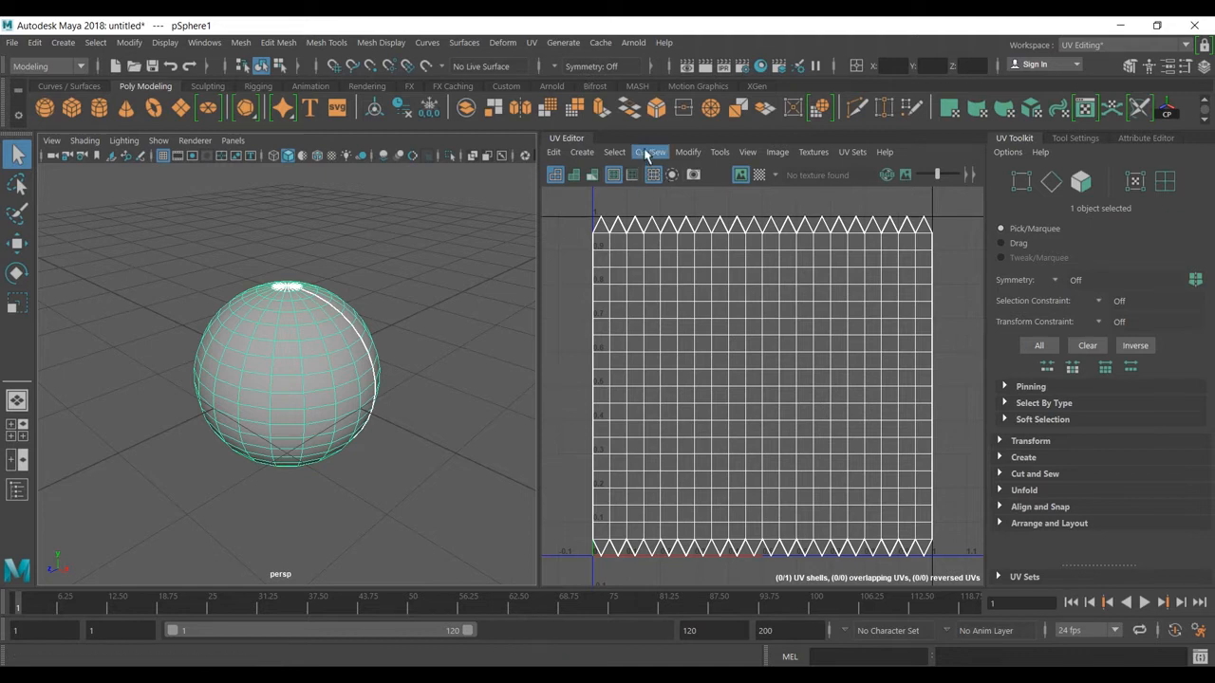
# - Reach the Plug-in Manager from Windows > Settings/Preferences after checking the UV Modify menu
pyautogui.click(688, 151)
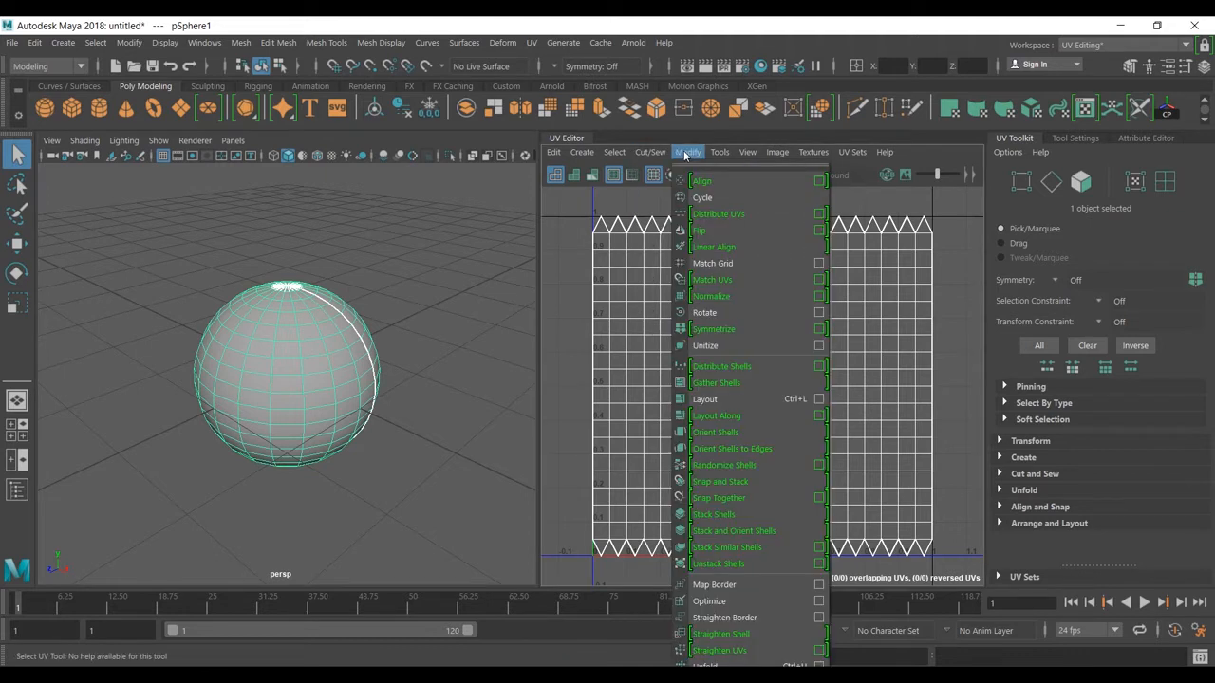
pyautogui.moveTo(749, 649)
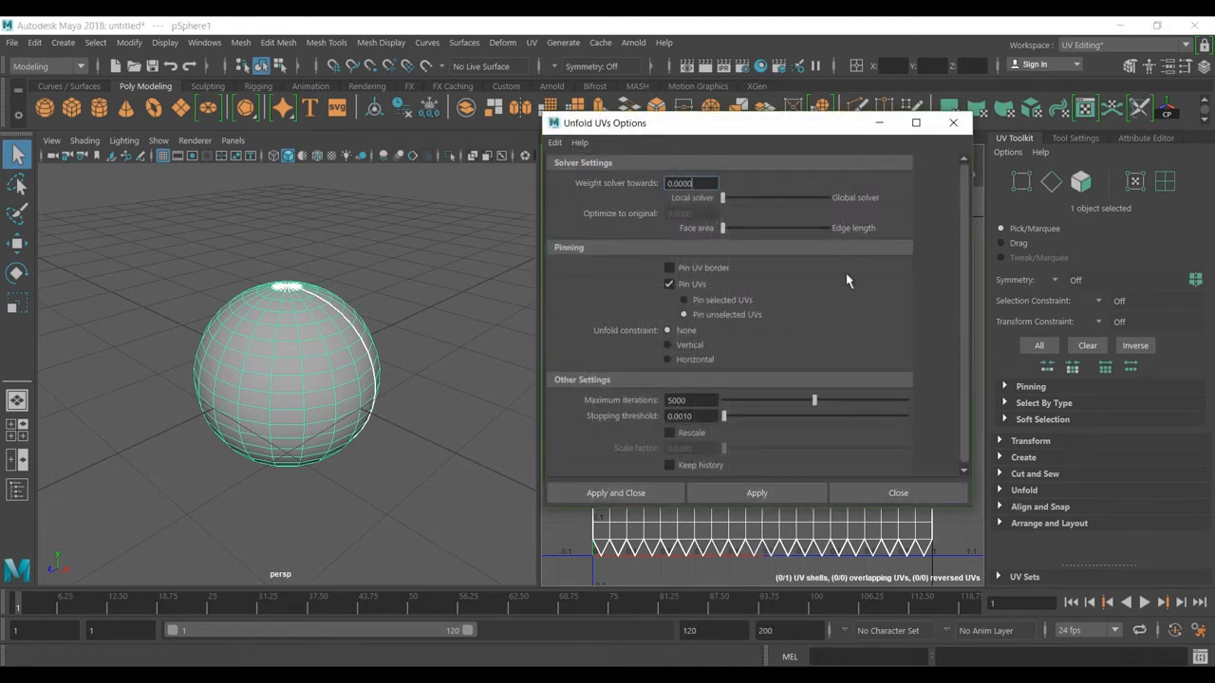
pyautogui.moveTo(717, 326)
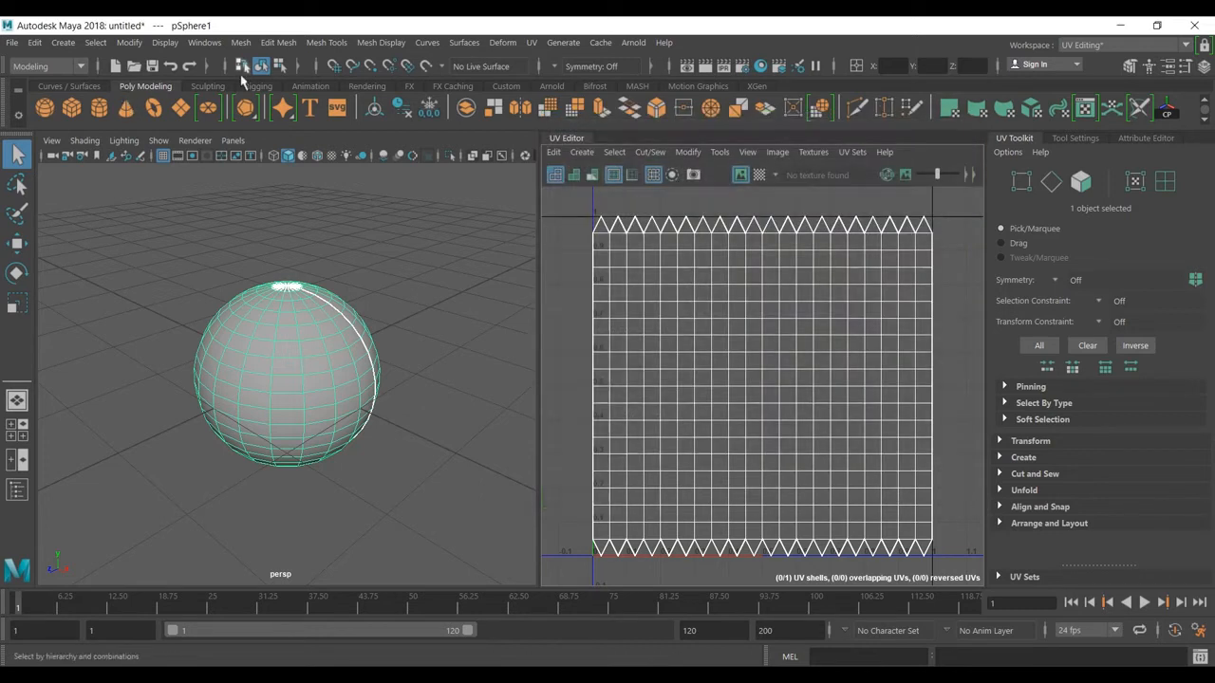
pyautogui.click(205, 42)
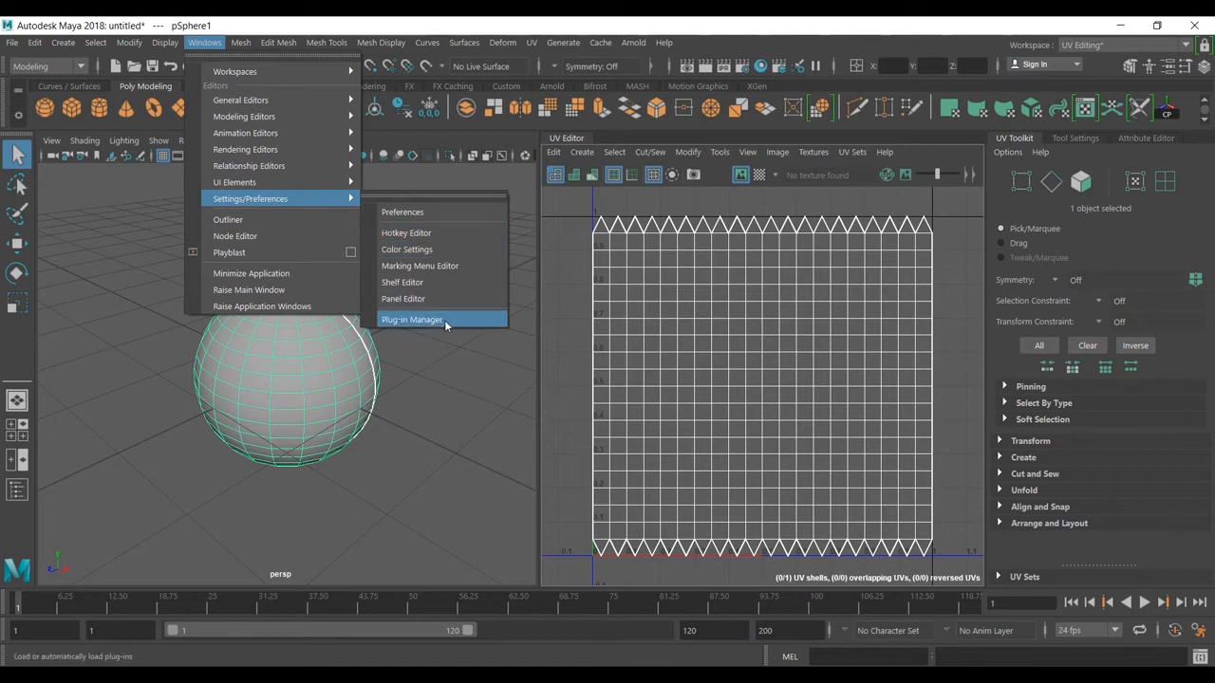
pyautogui.click(412, 319)
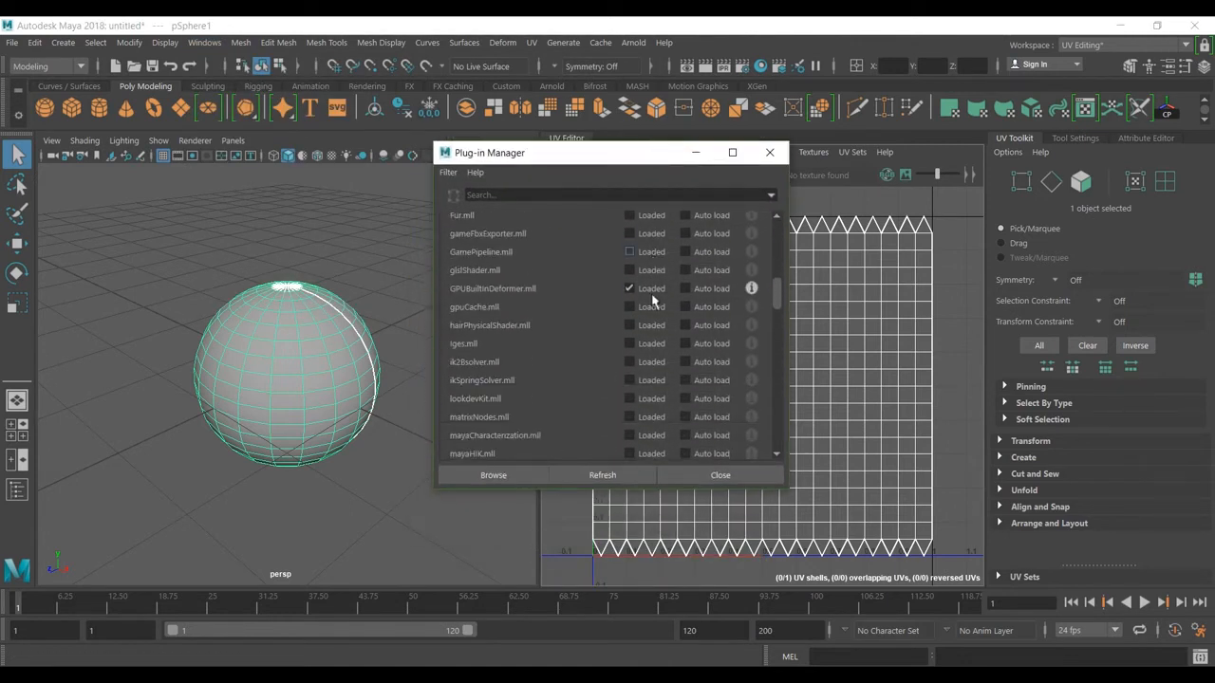
# - Load Unfold3D.mll with Auto load enabled and close the Plug-in Manager
pyautogui.scroll(-3)
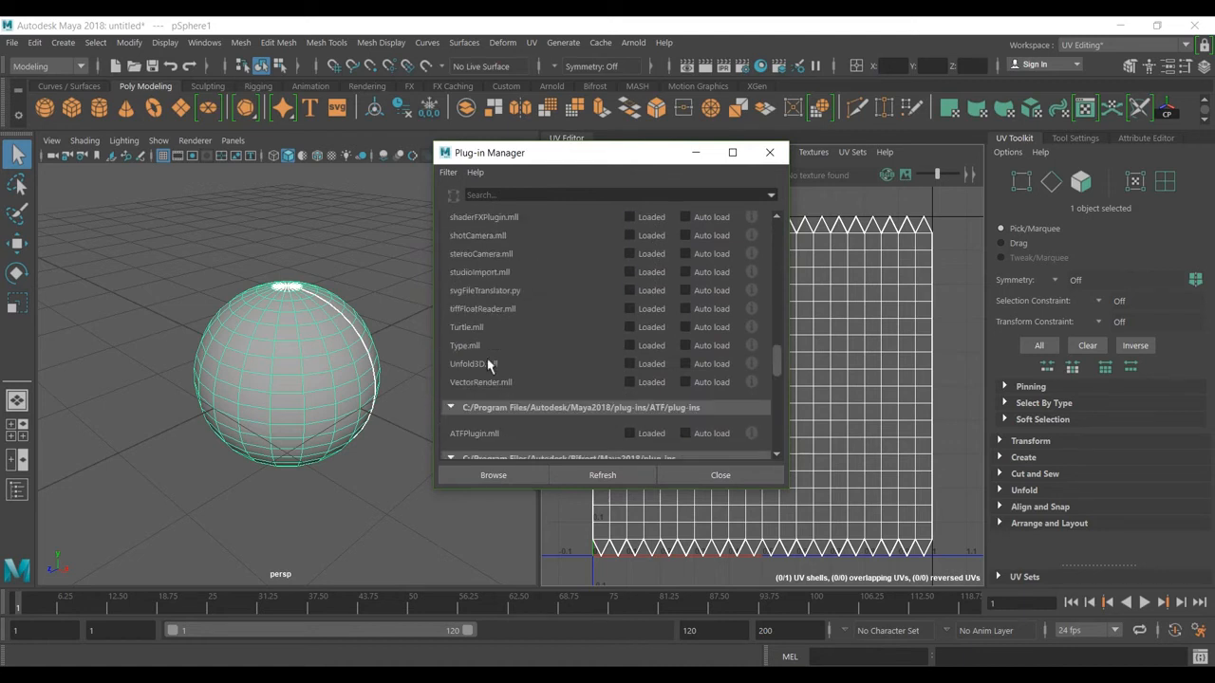
pyautogui.moveTo(591, 364)
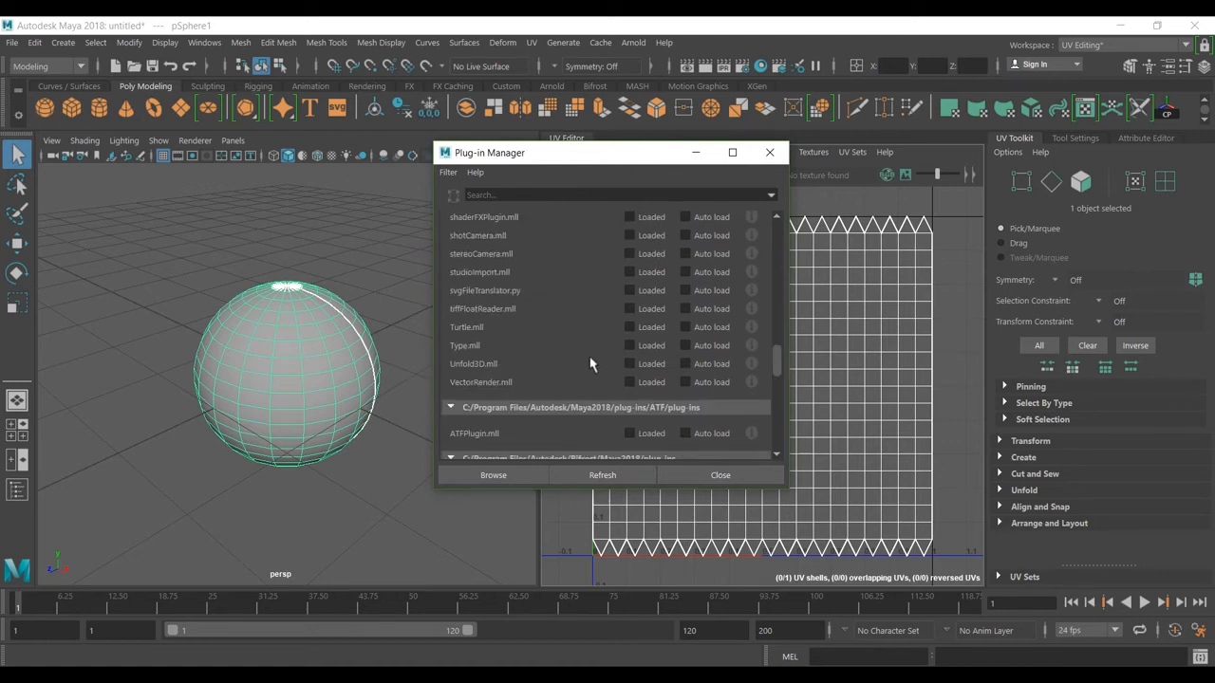
pyautogui.click(630, 365)
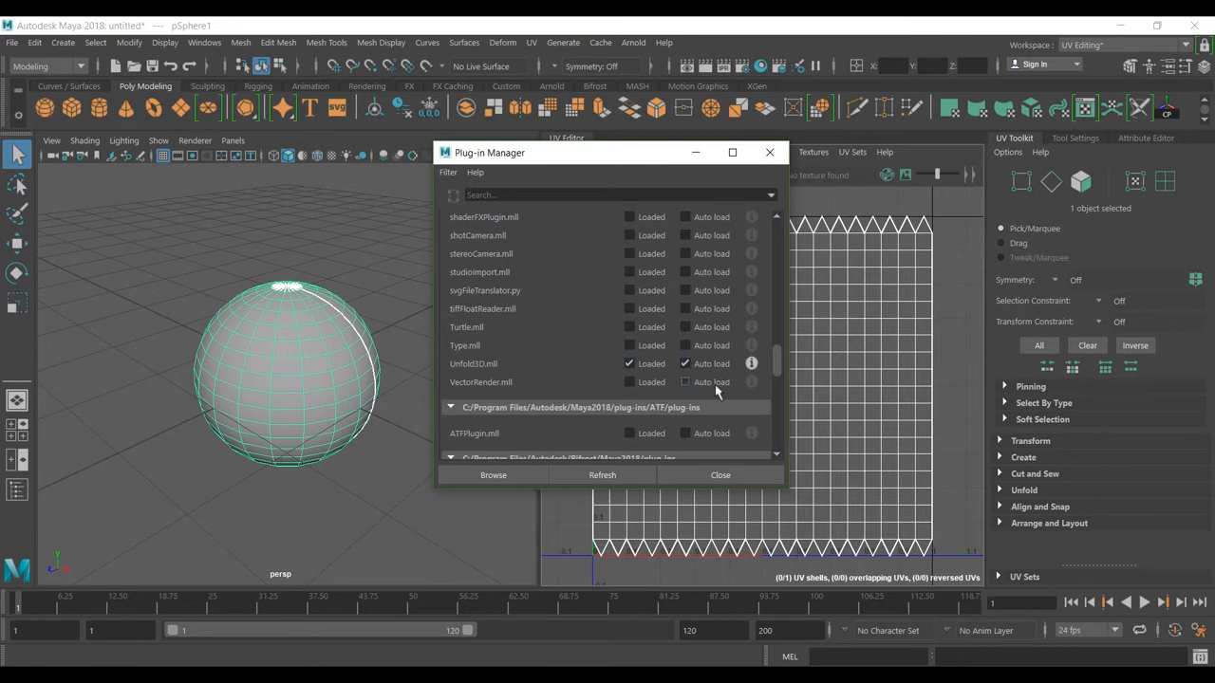
pyautogui.click(721, 474)
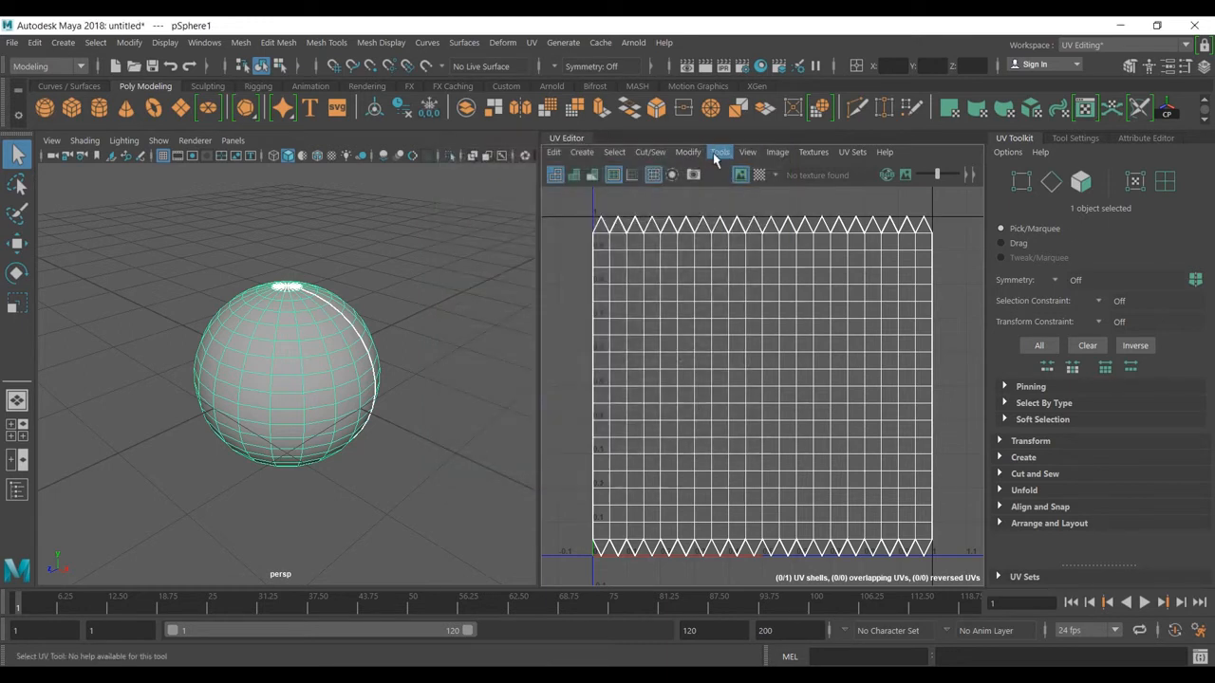
pyautogui.click(687, 152)
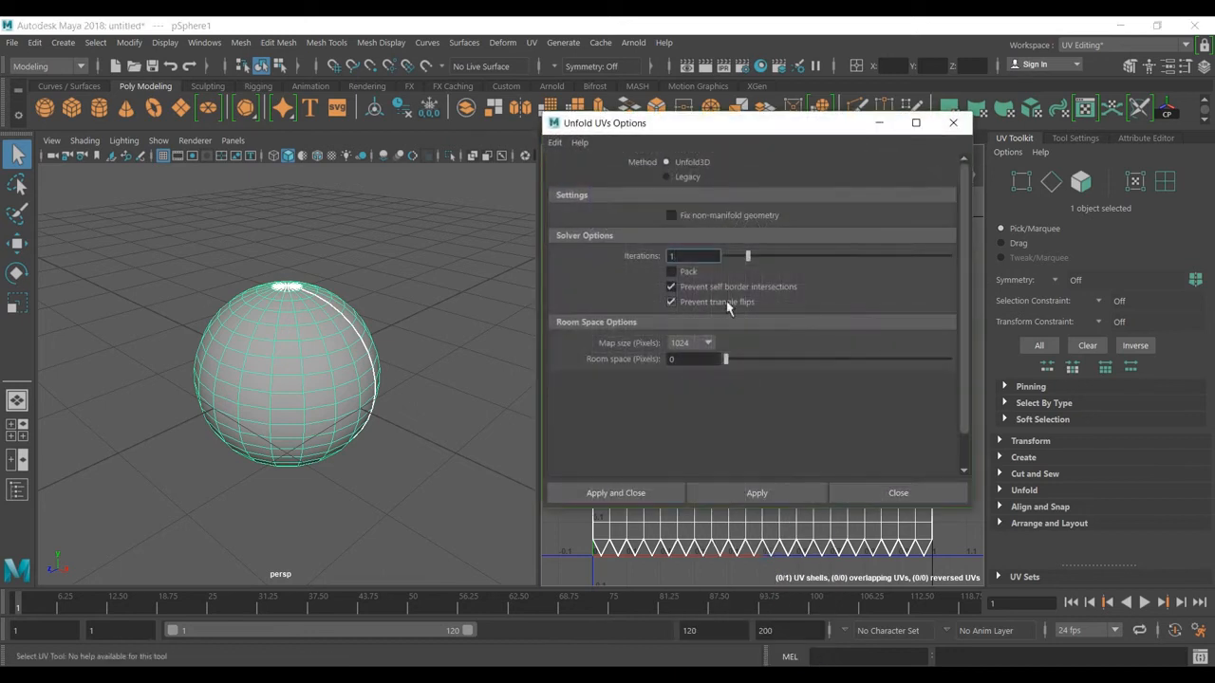
pyautogui.click(554, 143)
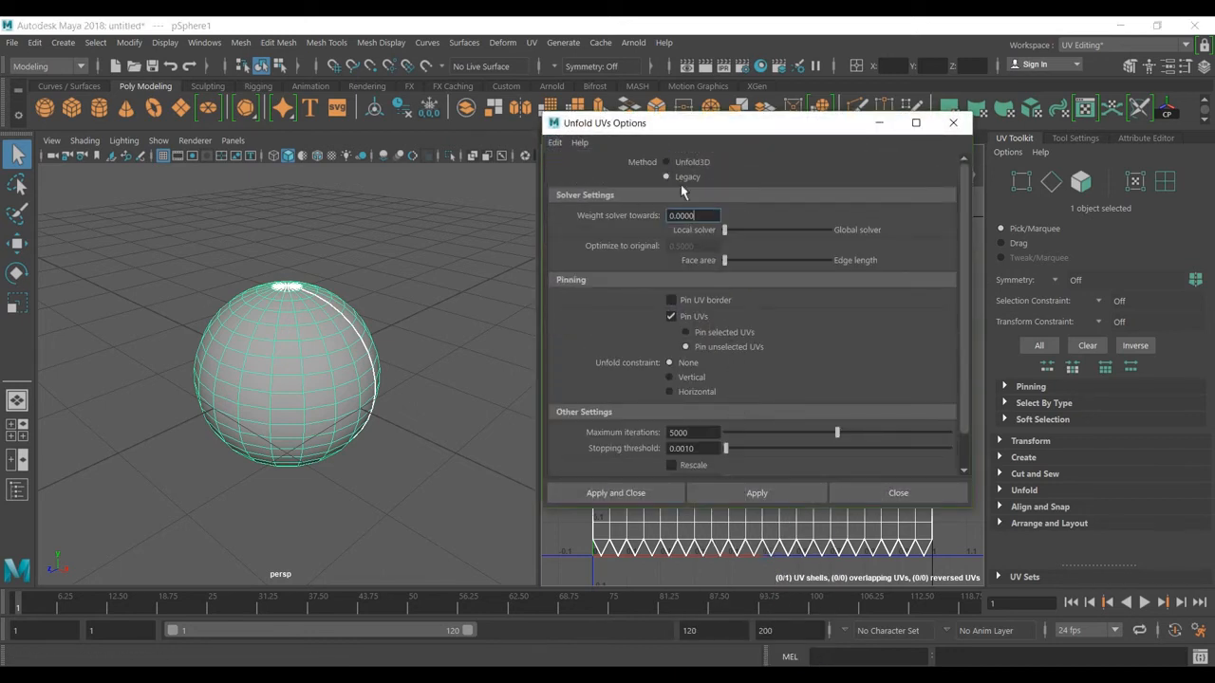
pyautogui.click(668, 161)
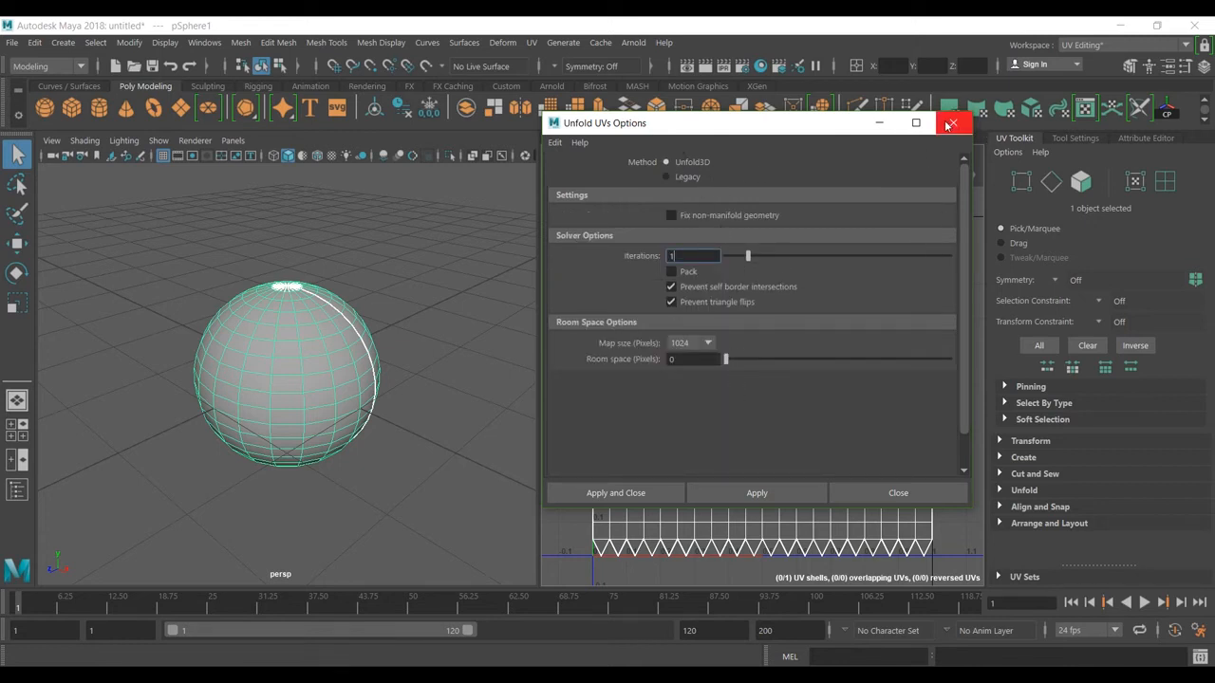
pyautogui.click(953, 123)
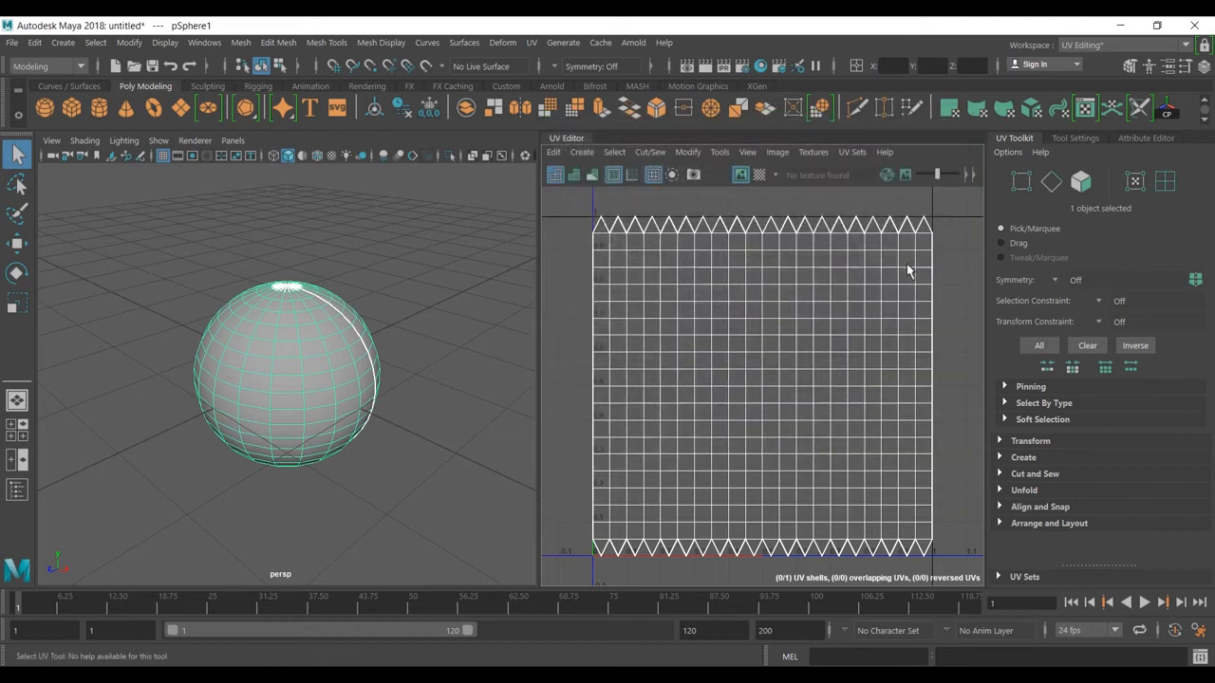